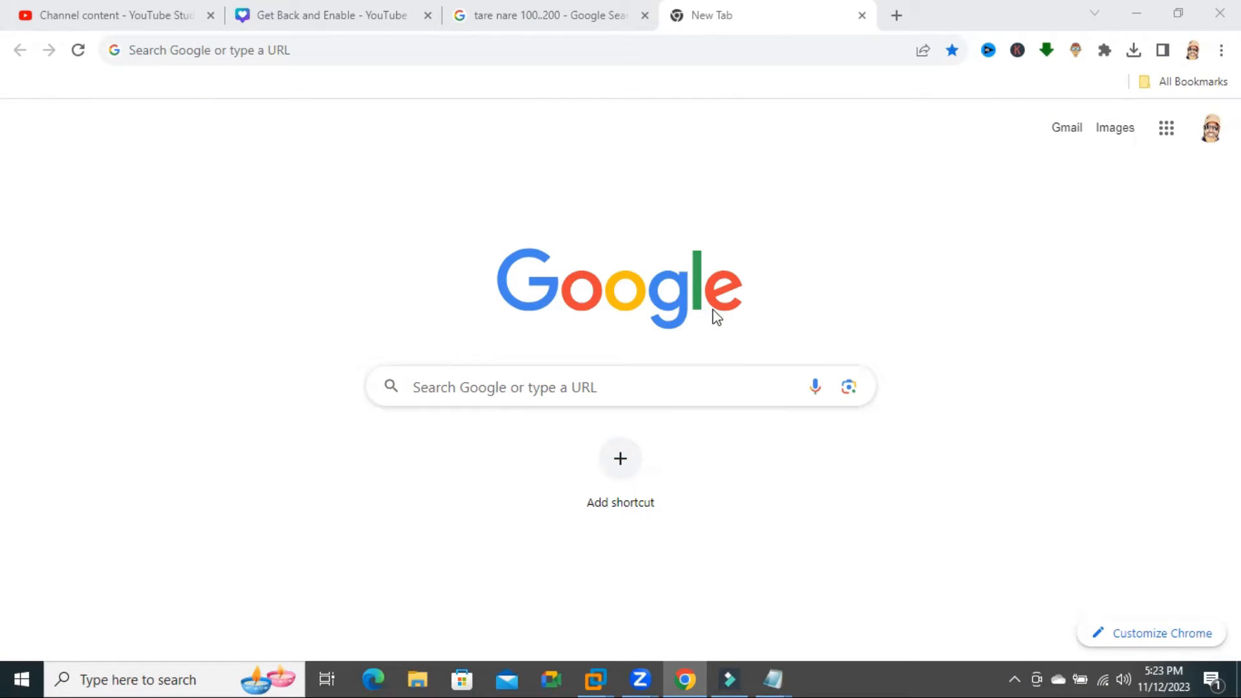
Search Google for 'newspaper' from the New Tab search box.
{"action": "left_click", "coordinate": [504, 386]}
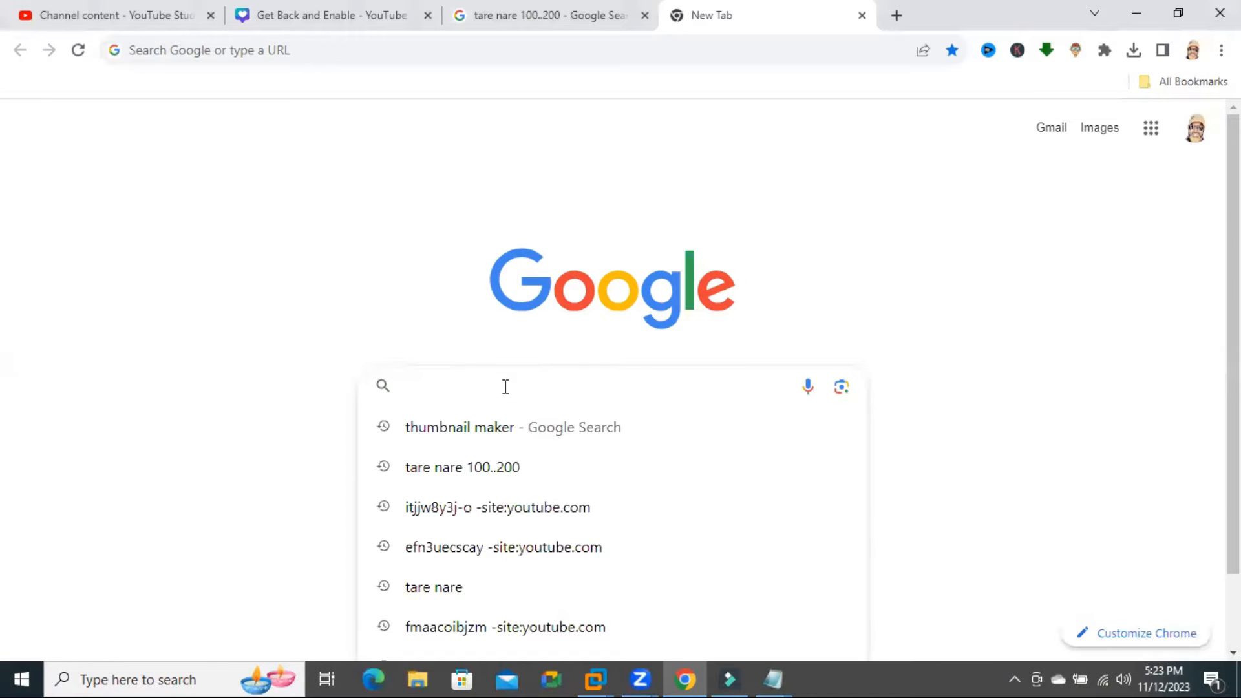
{"action": "type", "text": "N"}
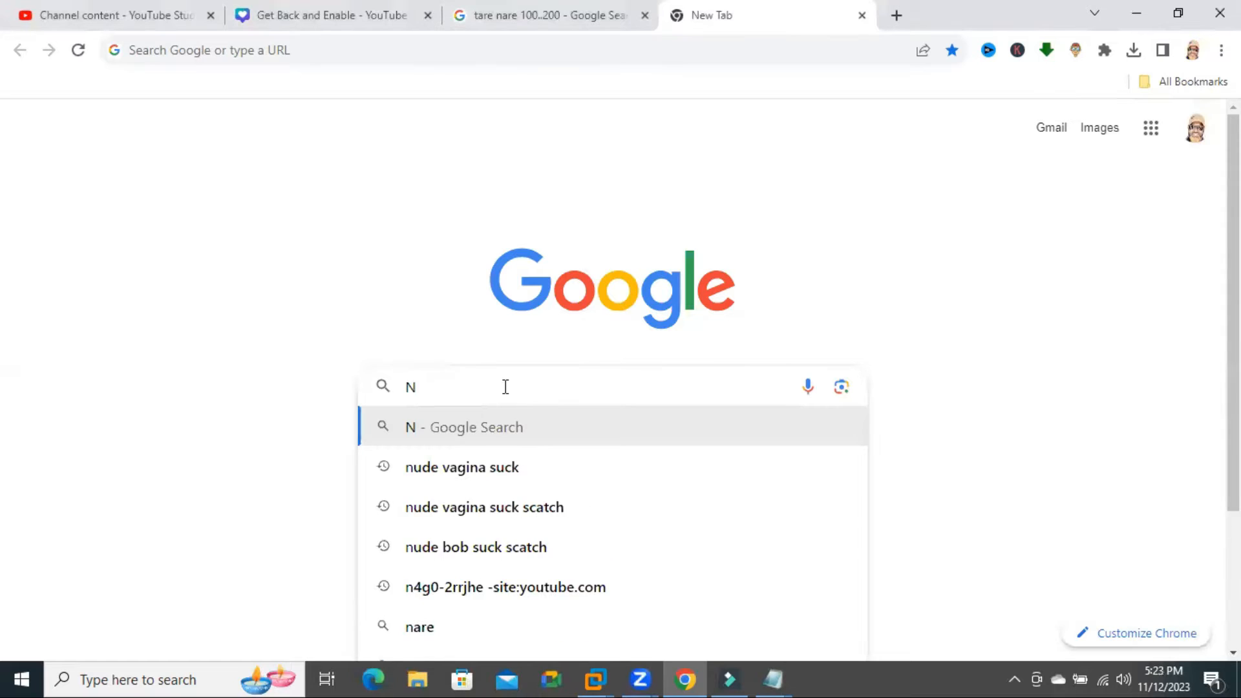
{"action": "type", "text": "ewspaper"}
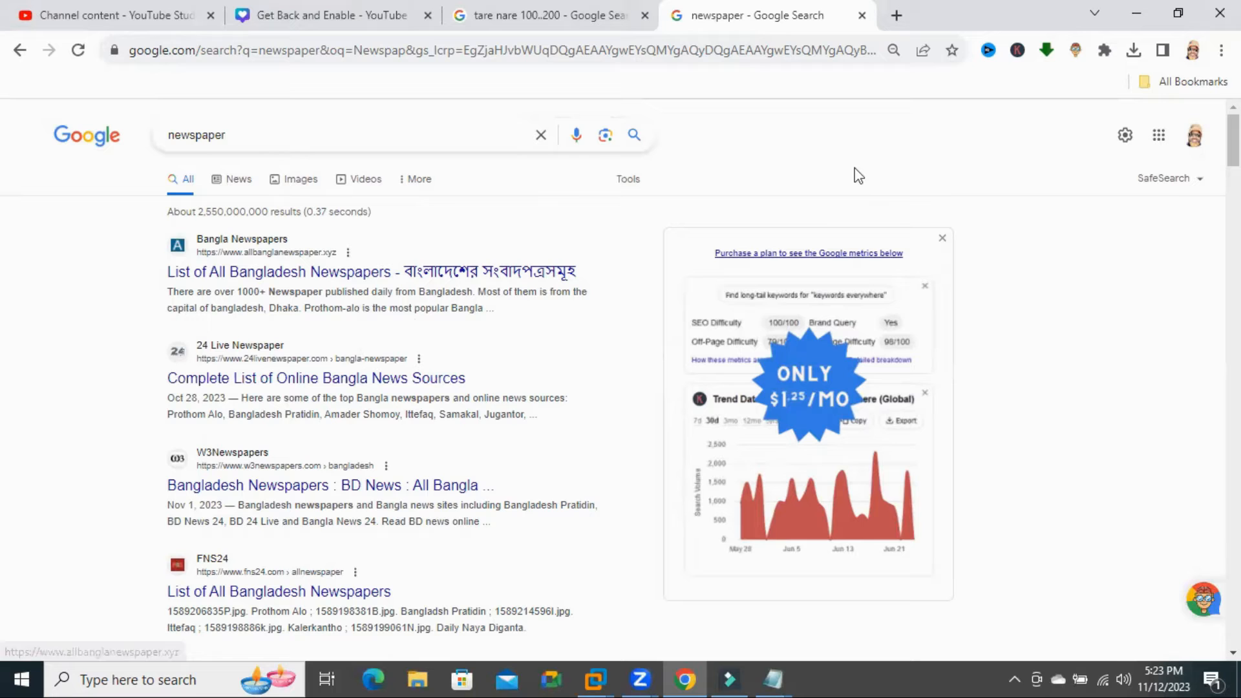
Reach Advanced search from the Quick Settings gear on the results page.
{"action": "scroll", "scroll_direction": "down", "scroll_amount": 3}
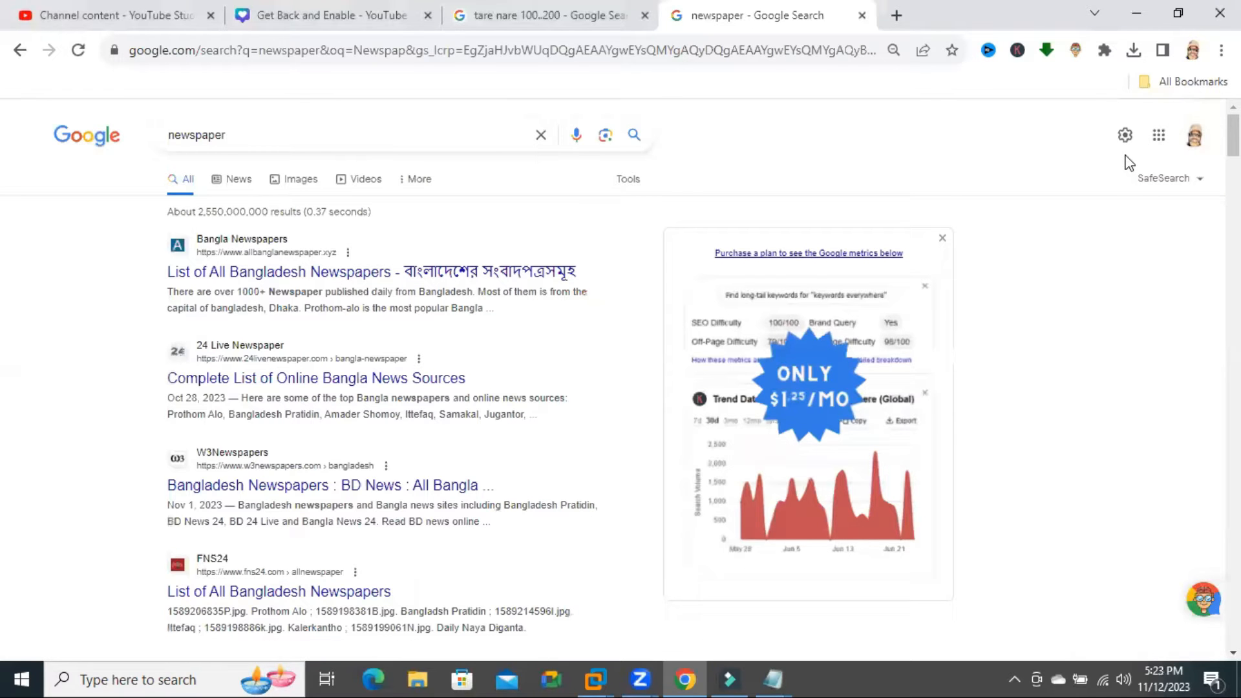
{"action": "mouse_move", "coordinate": [1124, 134]}
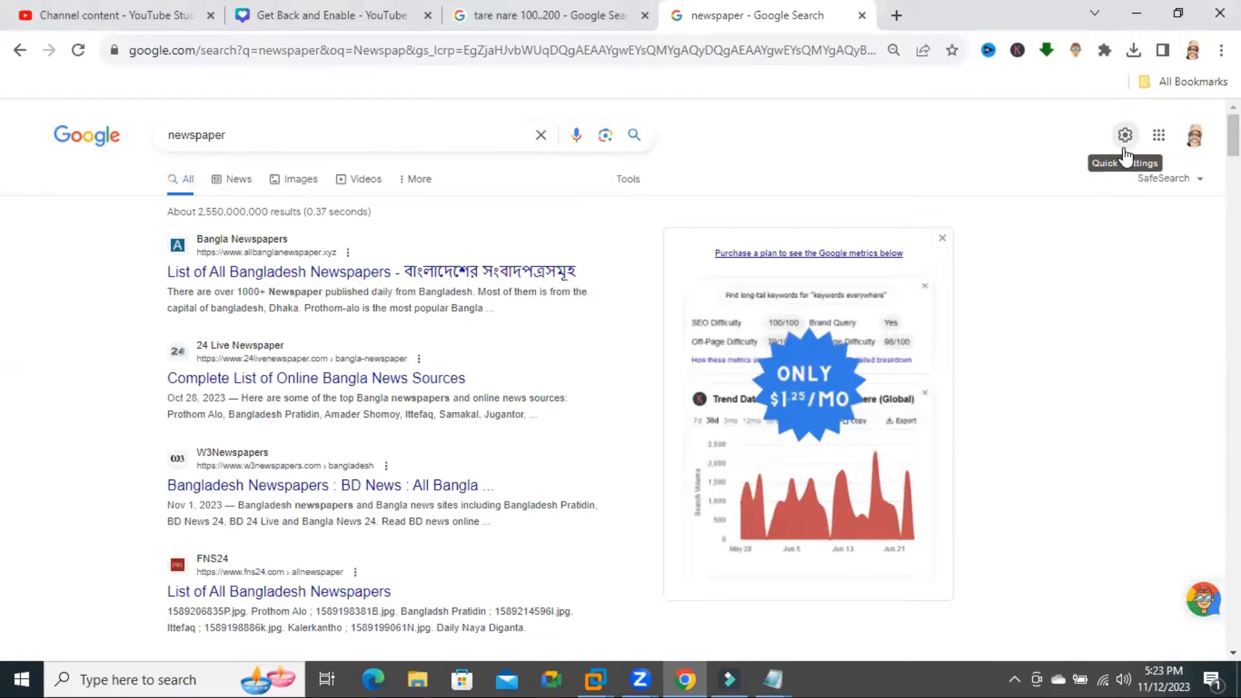
{"action": "left_click", "coordinate": [1124, 134]}
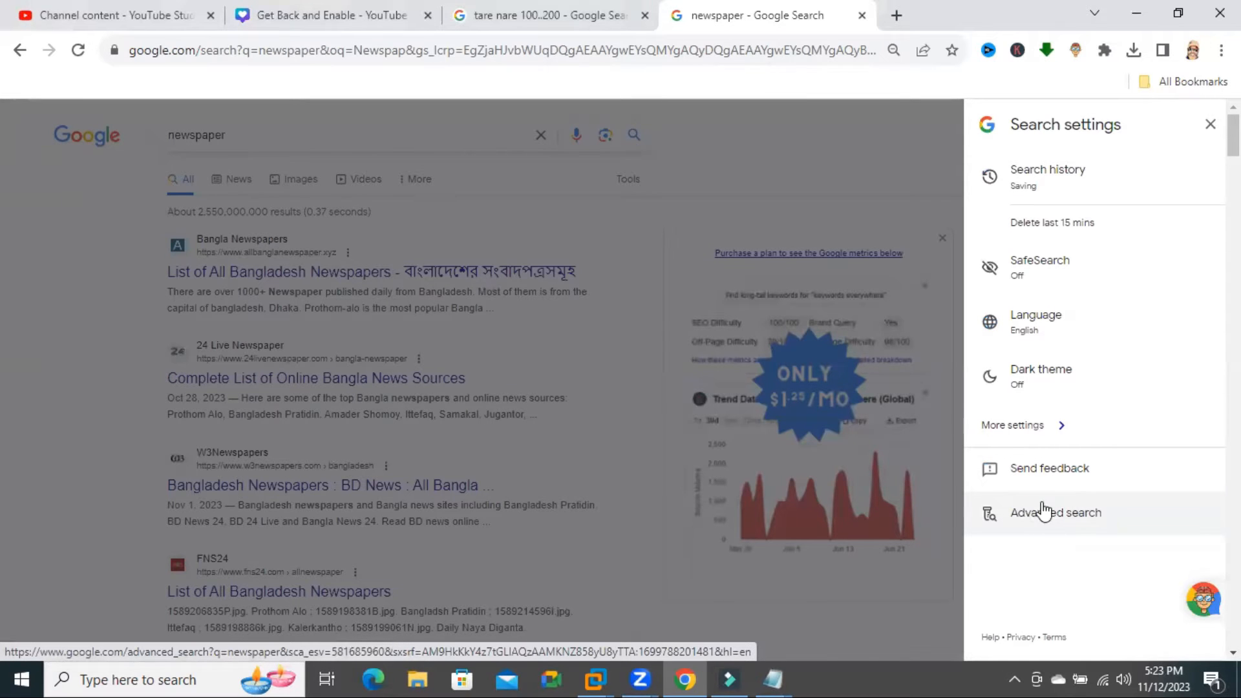
{"action": "left_click", "coordinate": [1054, 512]}
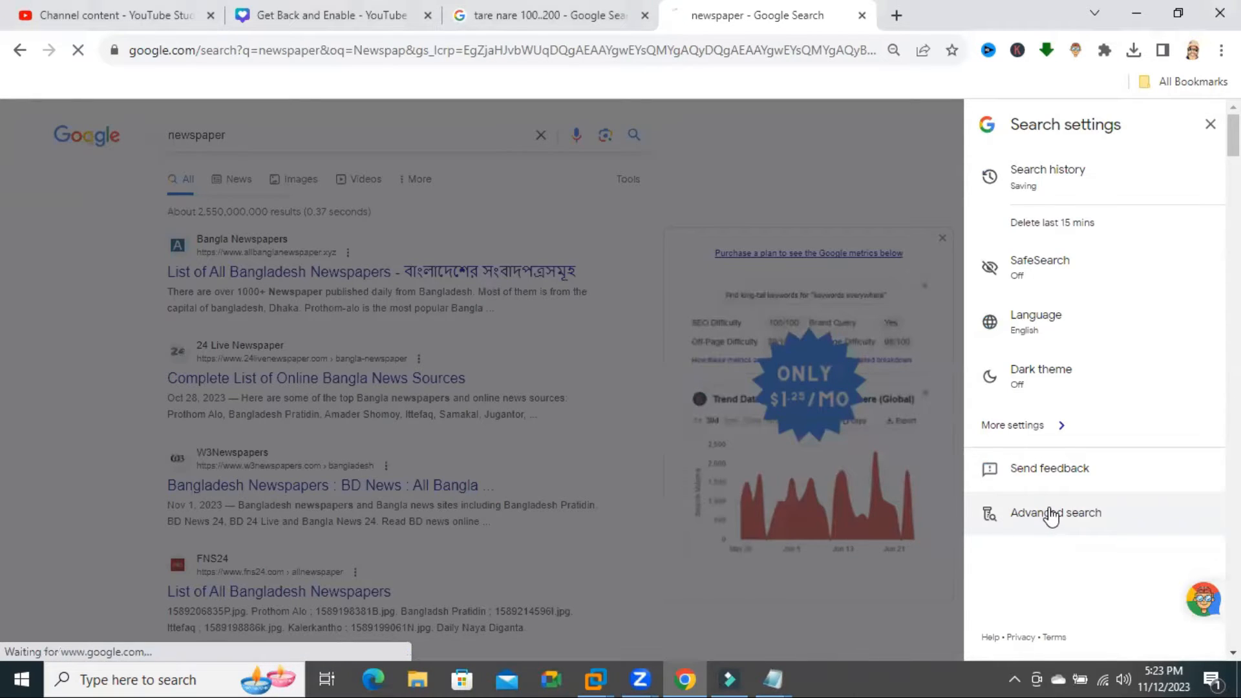
Review the prefilled 'newspaper' search words on the Advanced Search page.
{"action": "left_click", "coordinate": [1054, 512]}
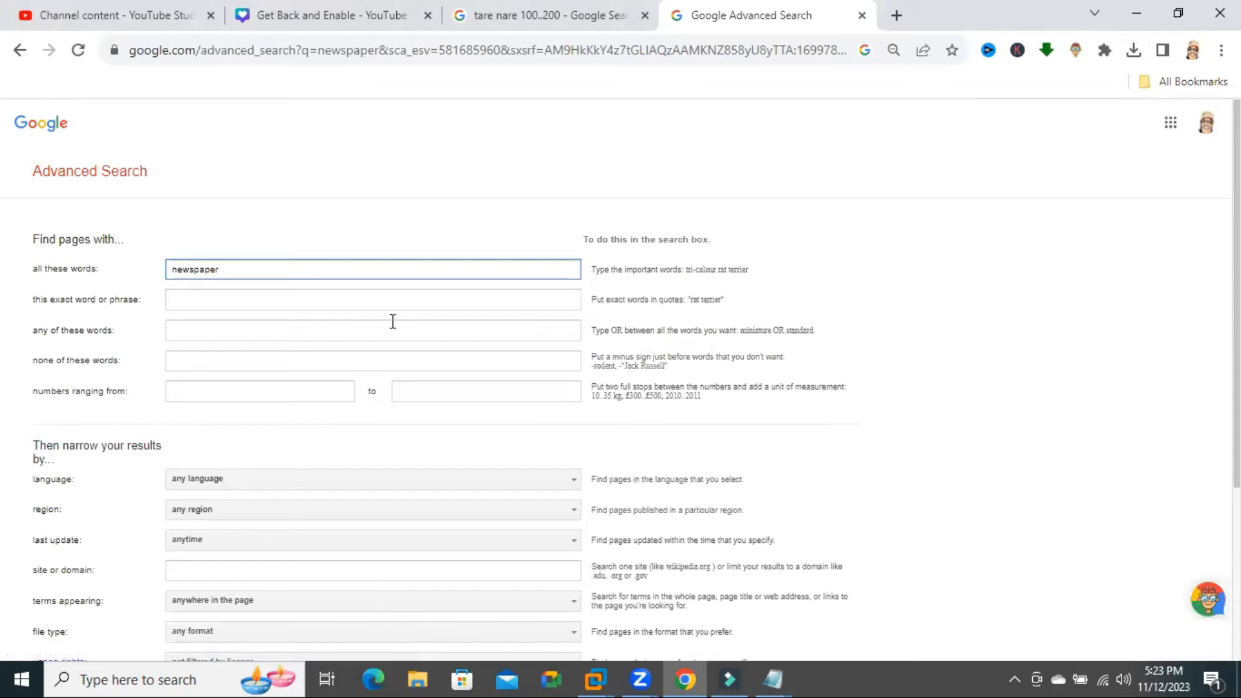
{"action": "mouse_move", "coordinate": [123, 395]}
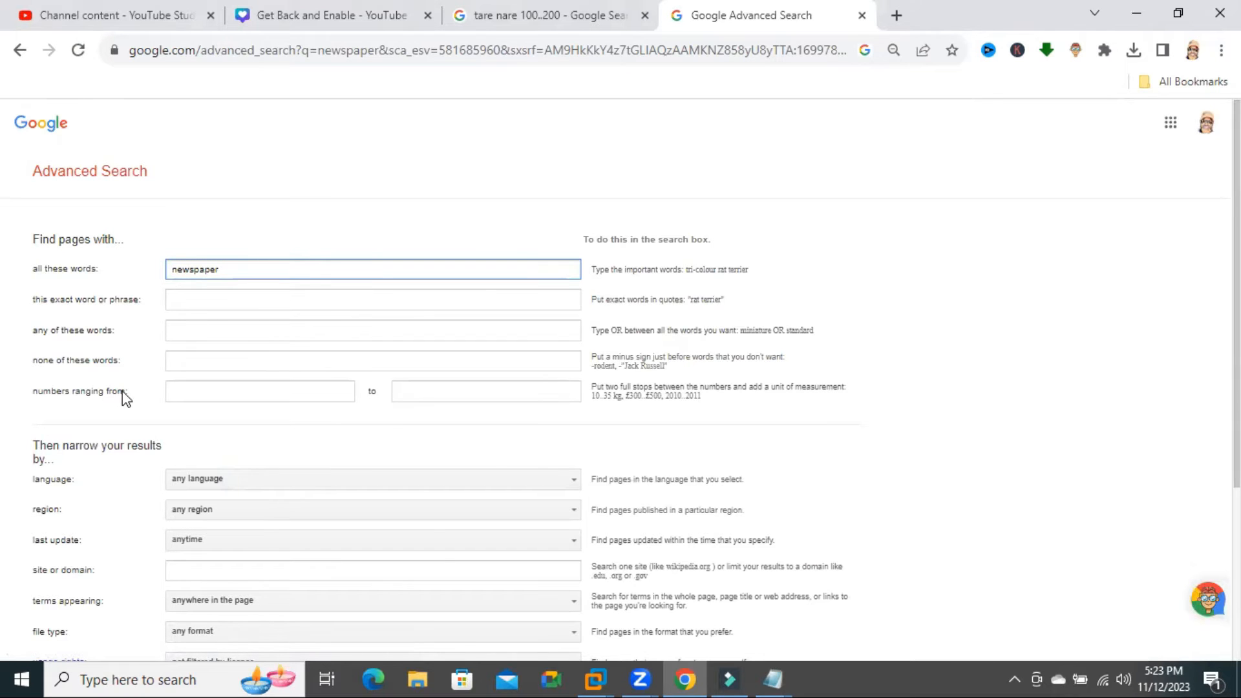
{"action": "left_click", "coordinate": [372, 269]}
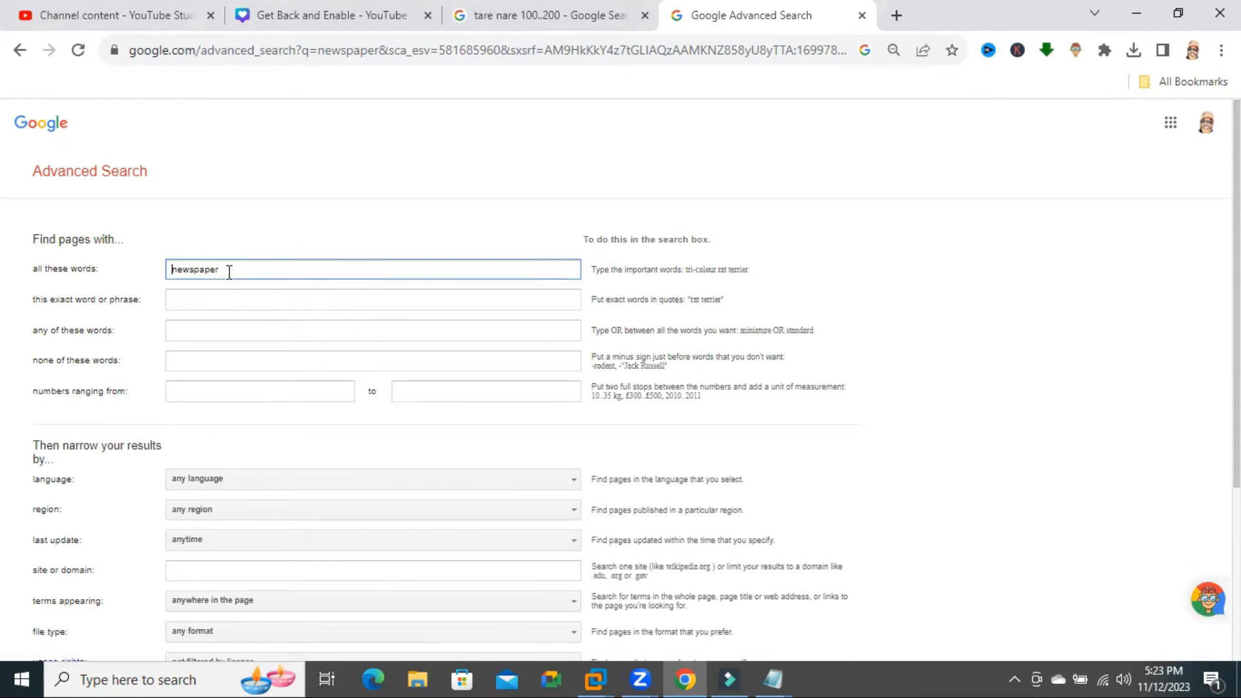
{"action": "double_click", "coordinate": [193, 269]}
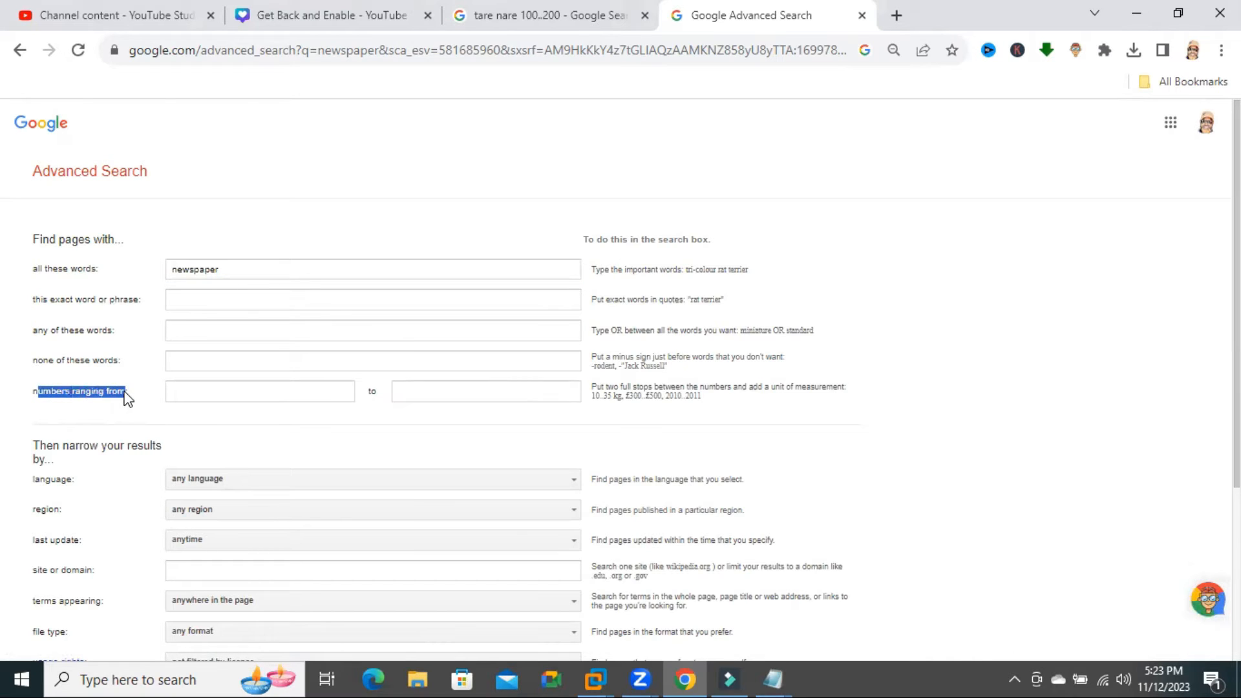
Enter a numbers range of 100 to 150 and scroll to the Advanced Search button.
{"action": "left_click", "coordinate": [260, 390]}
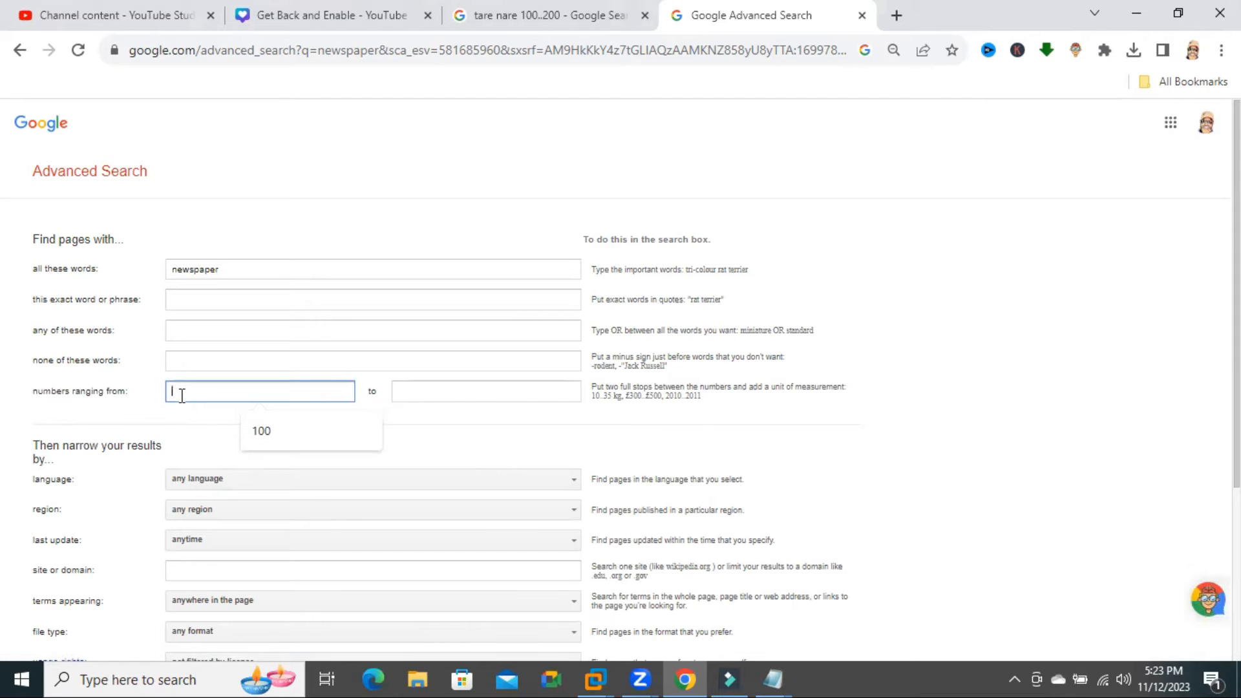
{"action": "type", "text": "100"}
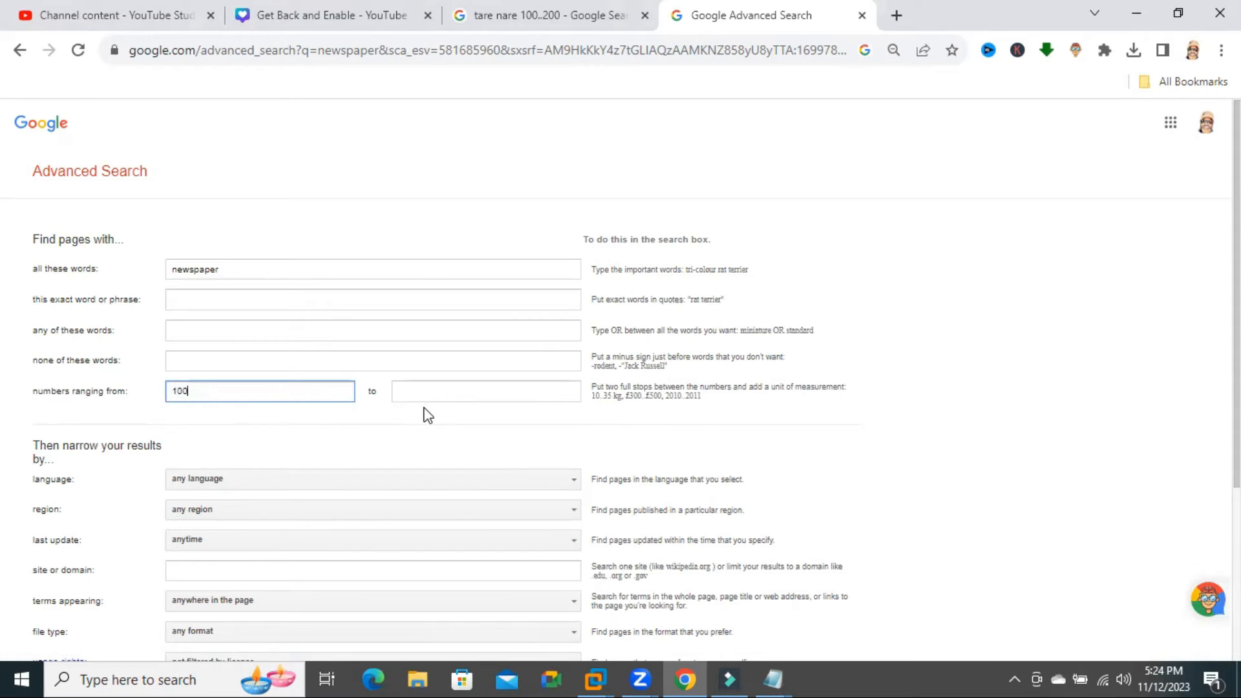
{"action": "left_click", "coordinate": [485, 390]}
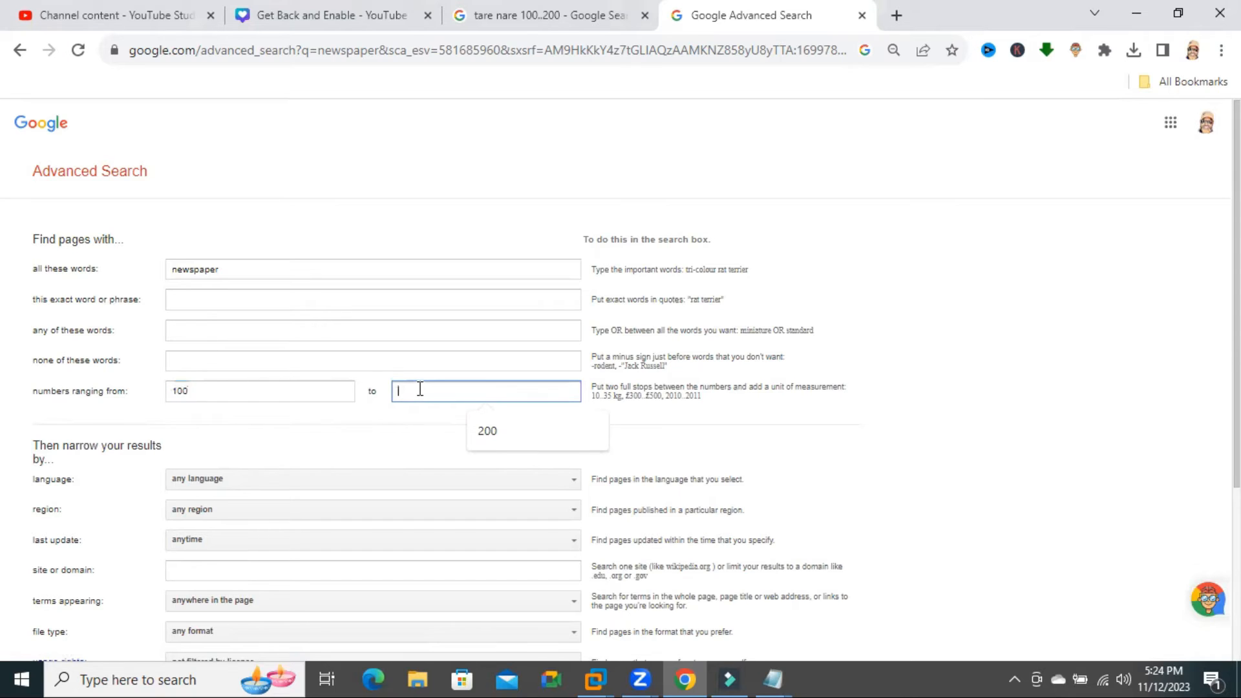
{"action": "type", "text": "18"}
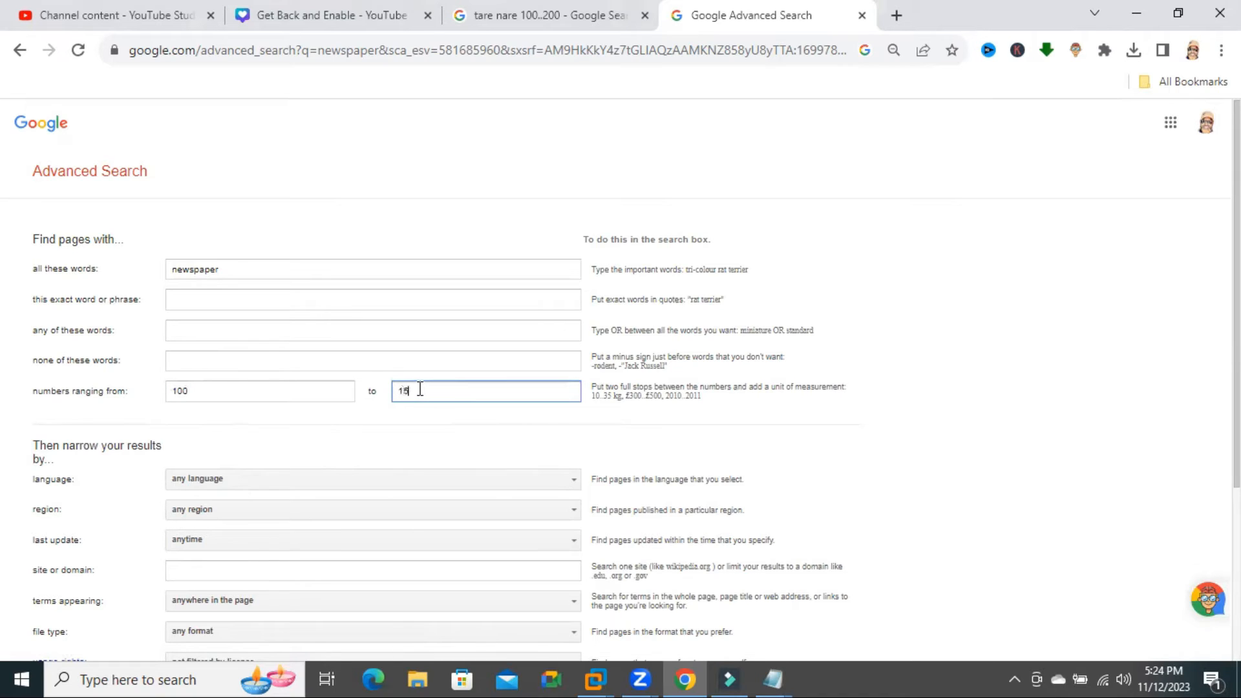
{"action": "type", "text": "0"}
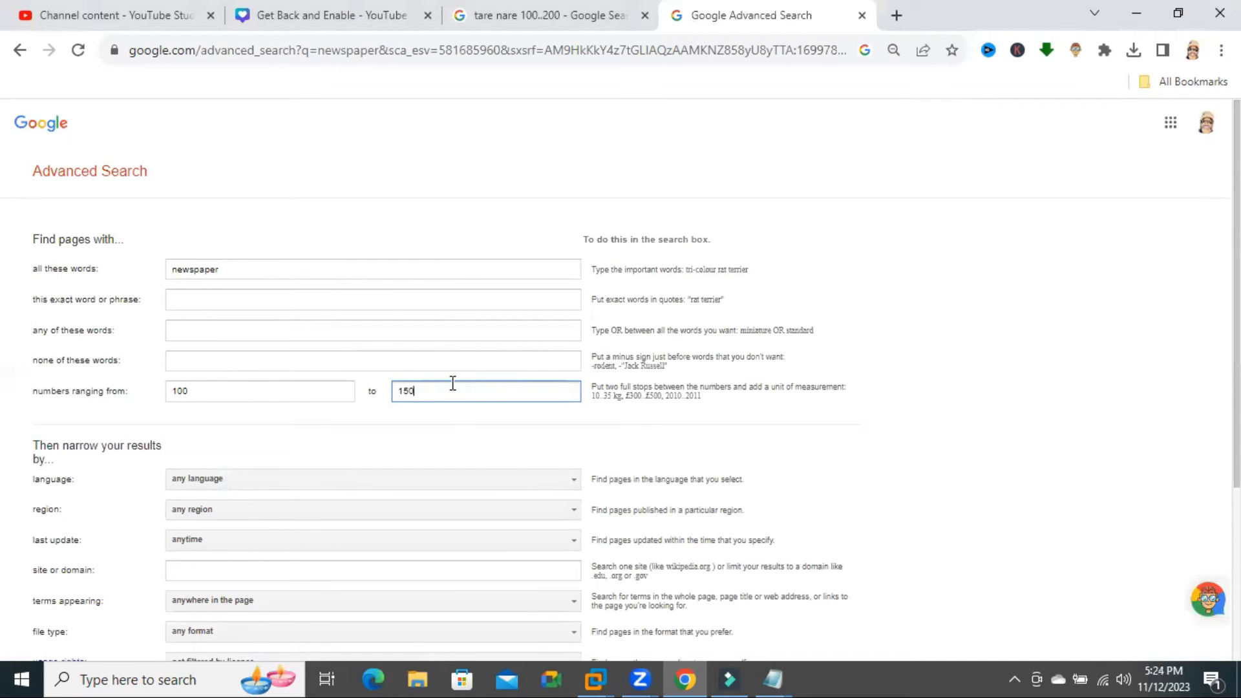
{"action": "mouse_move", "coordinate": [1023, 240]}
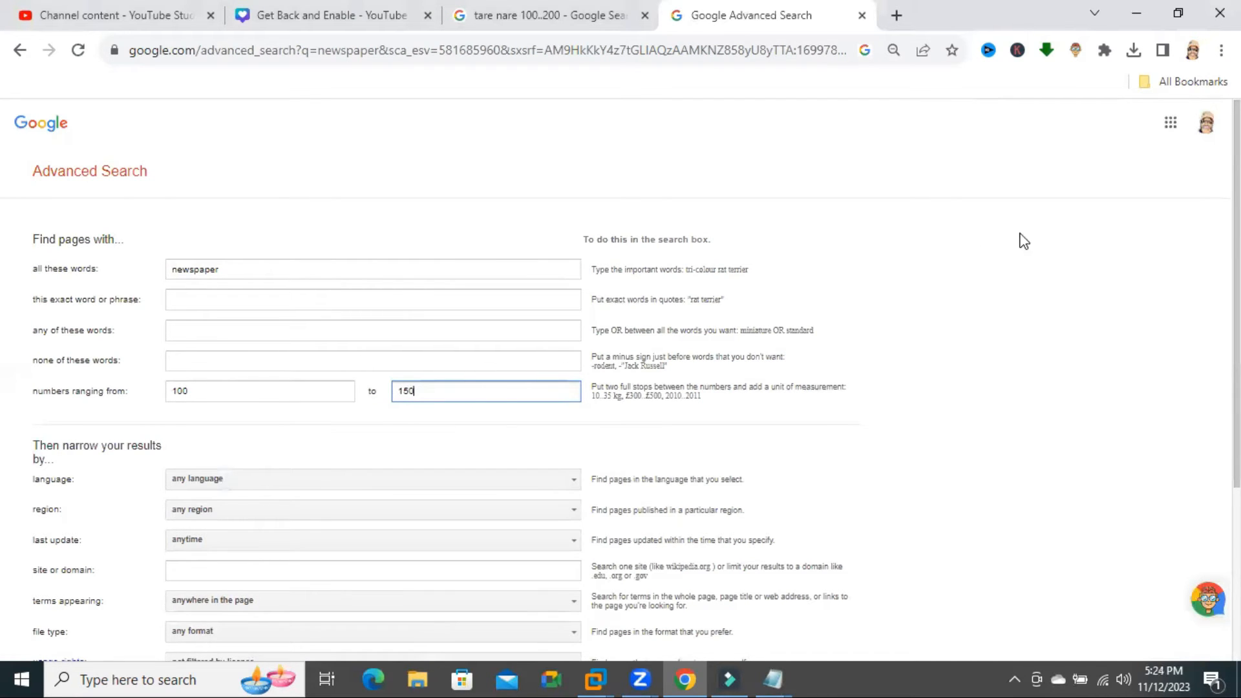
{"action": "scroll", "scroll_direction": "down", "scroll_amount": 3}
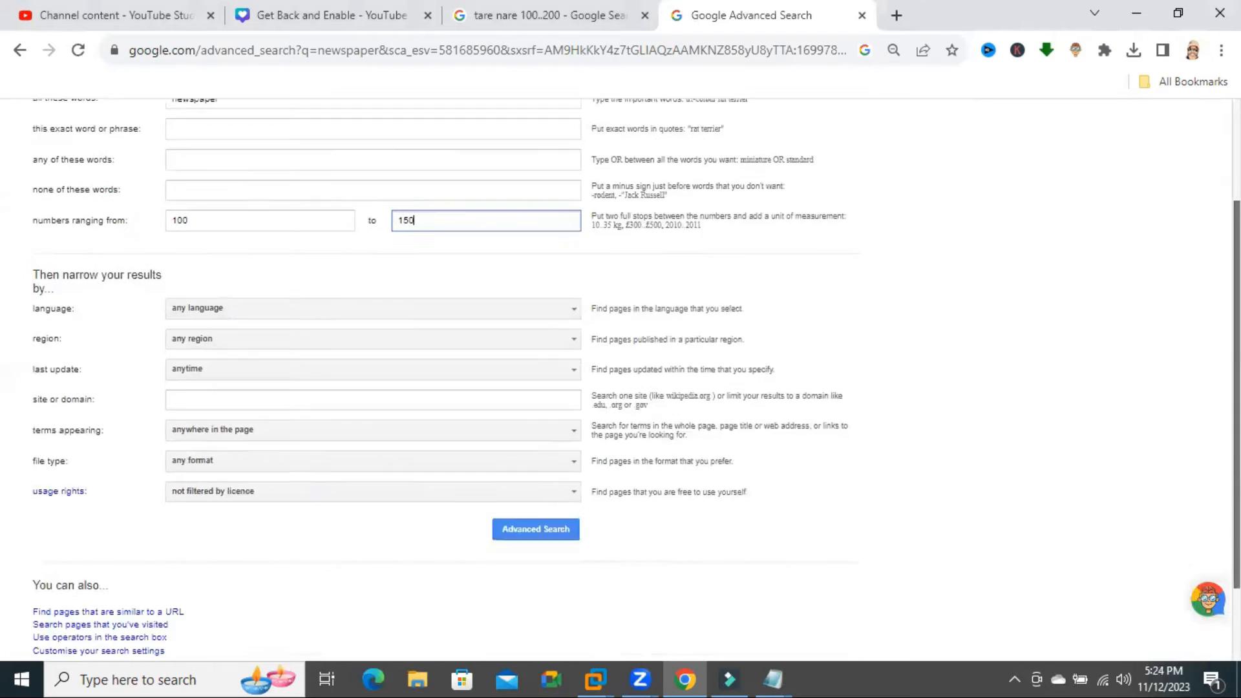
{"action": "scroll", "scroll_direction": "down", "scroll_amount": 3}
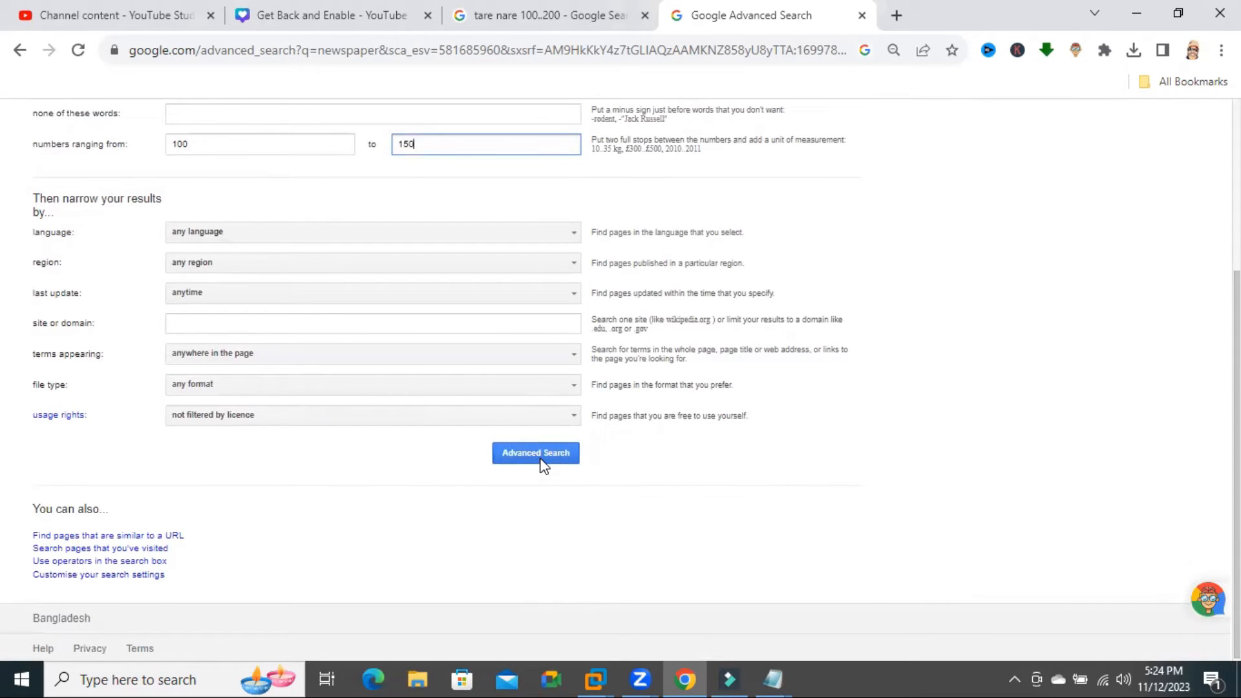
Run the 'newspaper 100..150' search and look through its results.
{"action": "left_click", "coordinate": [535, 453]}
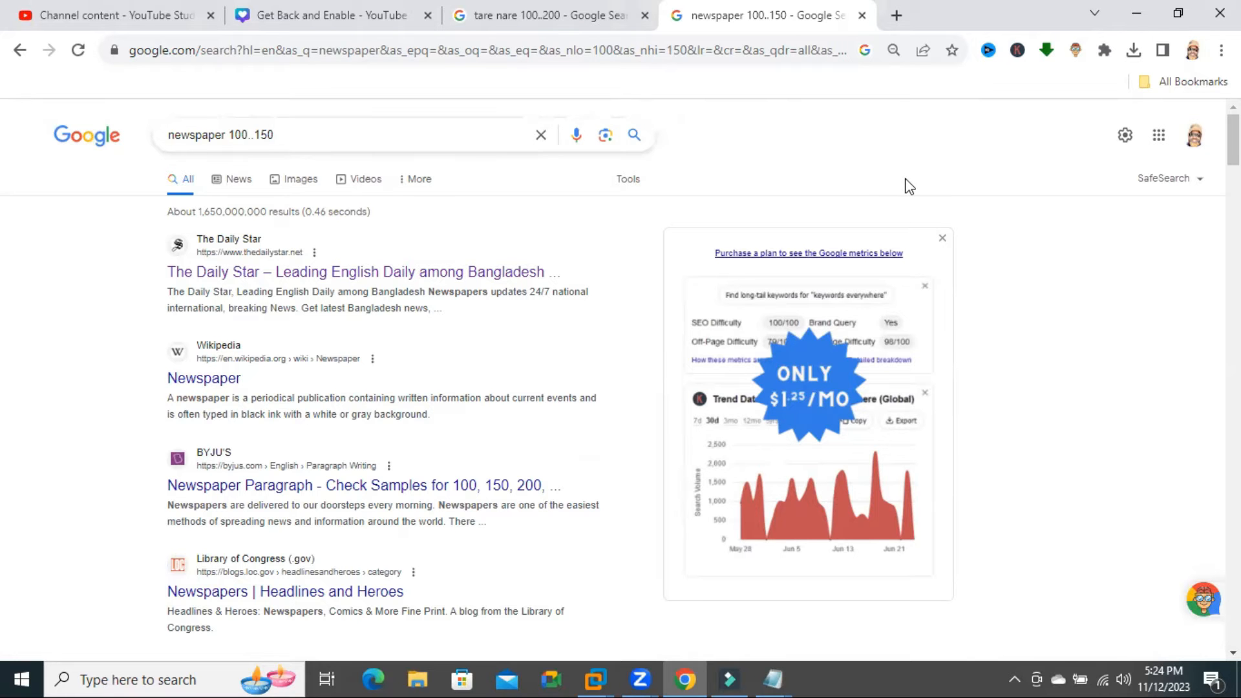
{"action": "scroll", "scroll_direction": "down", "scroll_amount": 3}
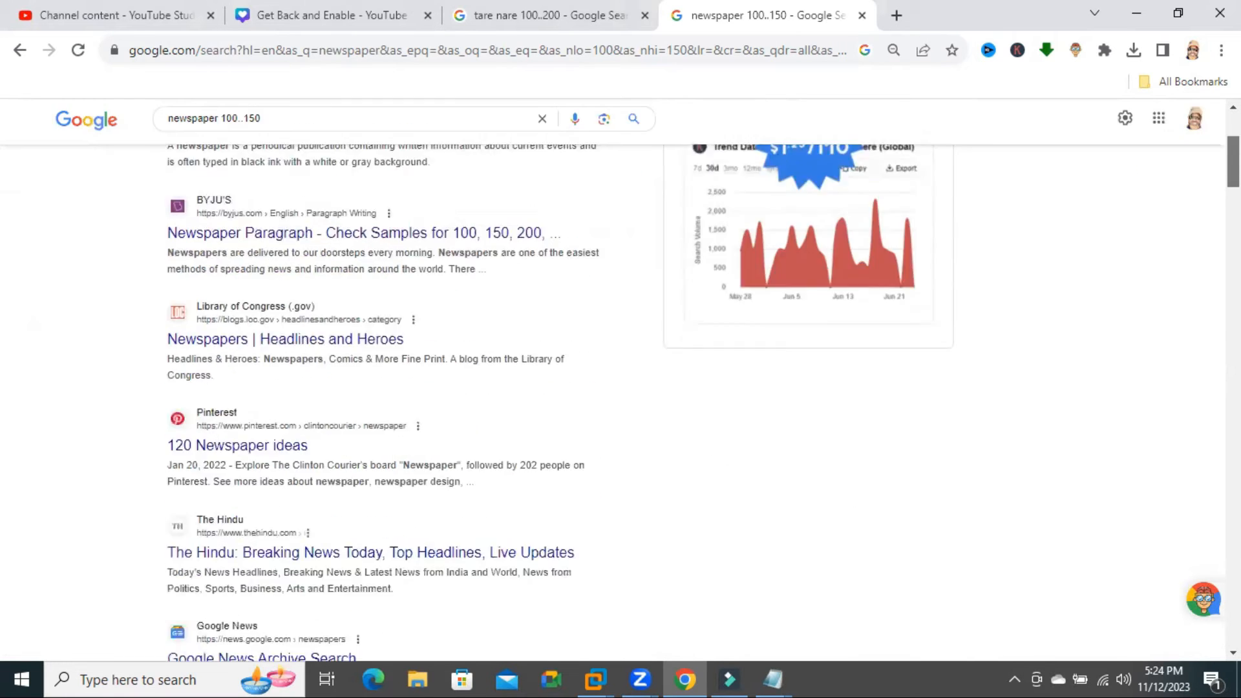
{"action": "scroll", "scroll_direction": "down", "scroll_amount": 3}
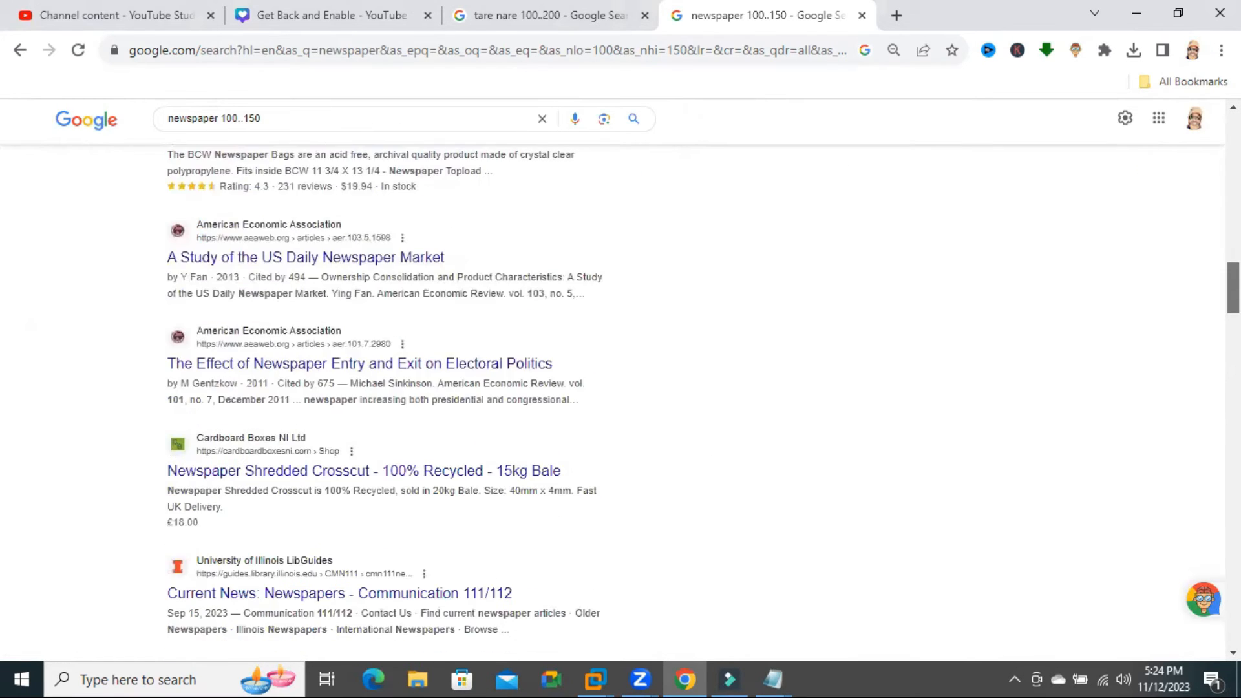
{"action": "scroll", "scroll_direction": "down", "scroll_amount": 3}
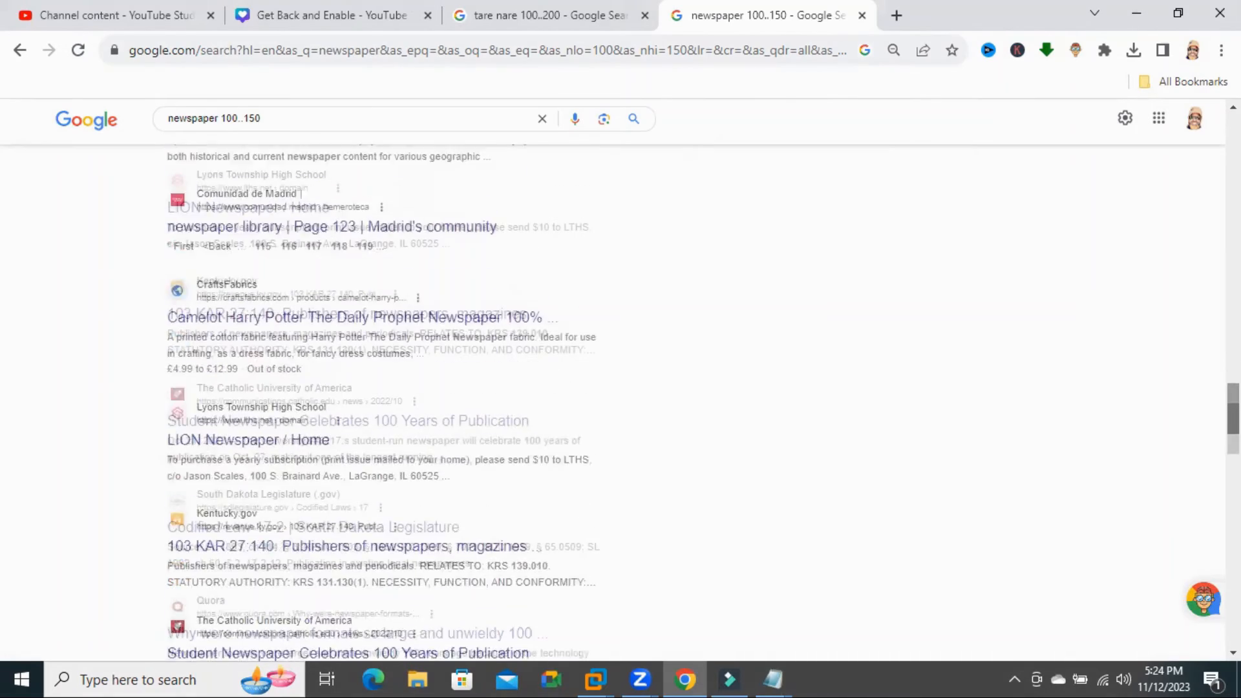
{"action": "scroll", "scroll_direction": "down", "scroll_amount": 3}
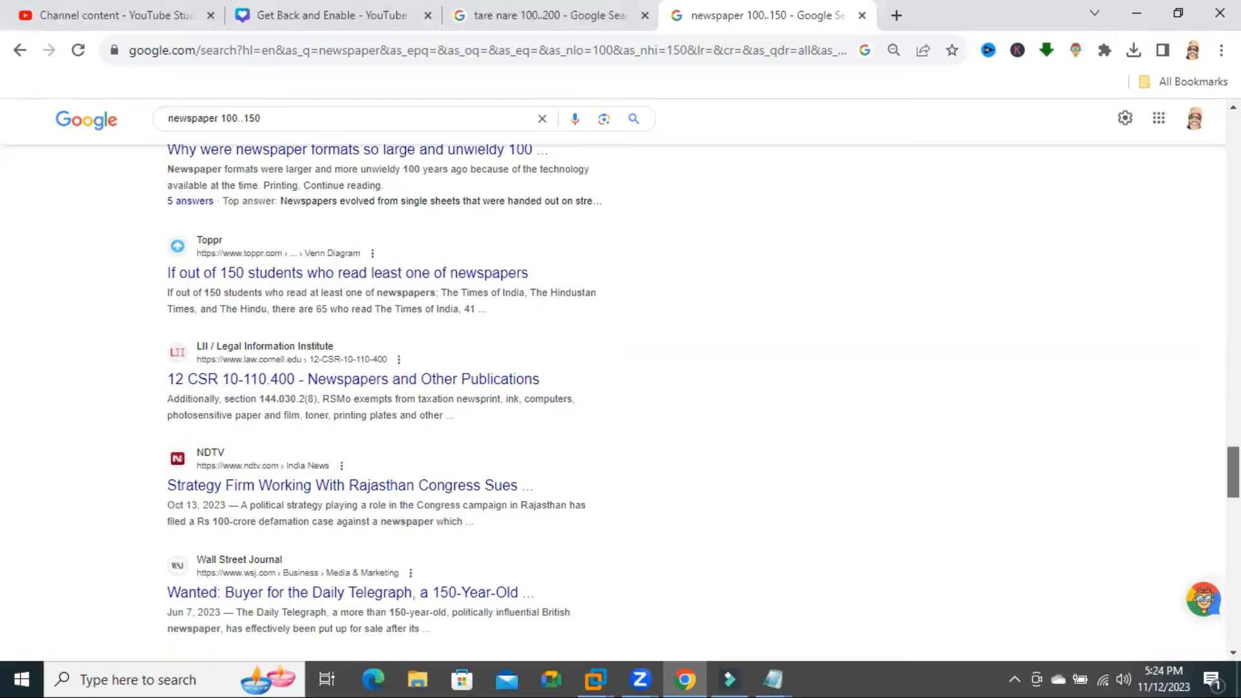
{"action": "scroll", "scroll_direction": "down", "scroll_amount": 3}
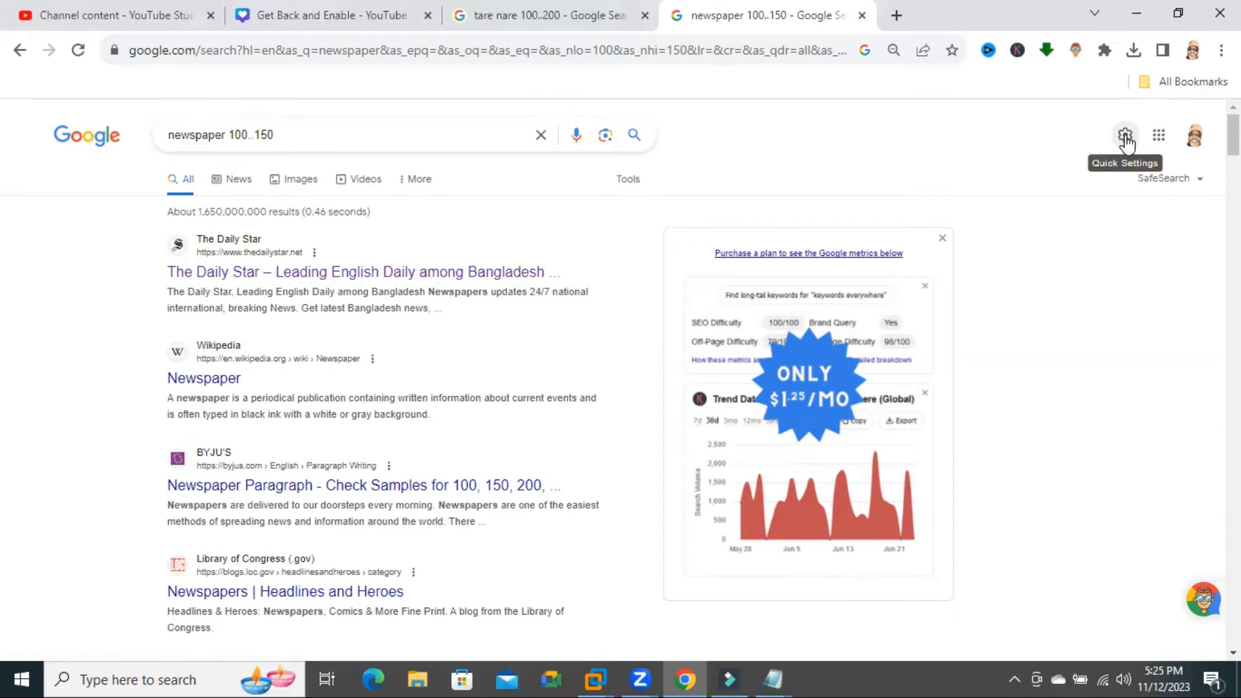
Return to Advanced search via Quick Settings with the query prefilled.
{"action": "left_click", "coordinate": [1124, 135]}
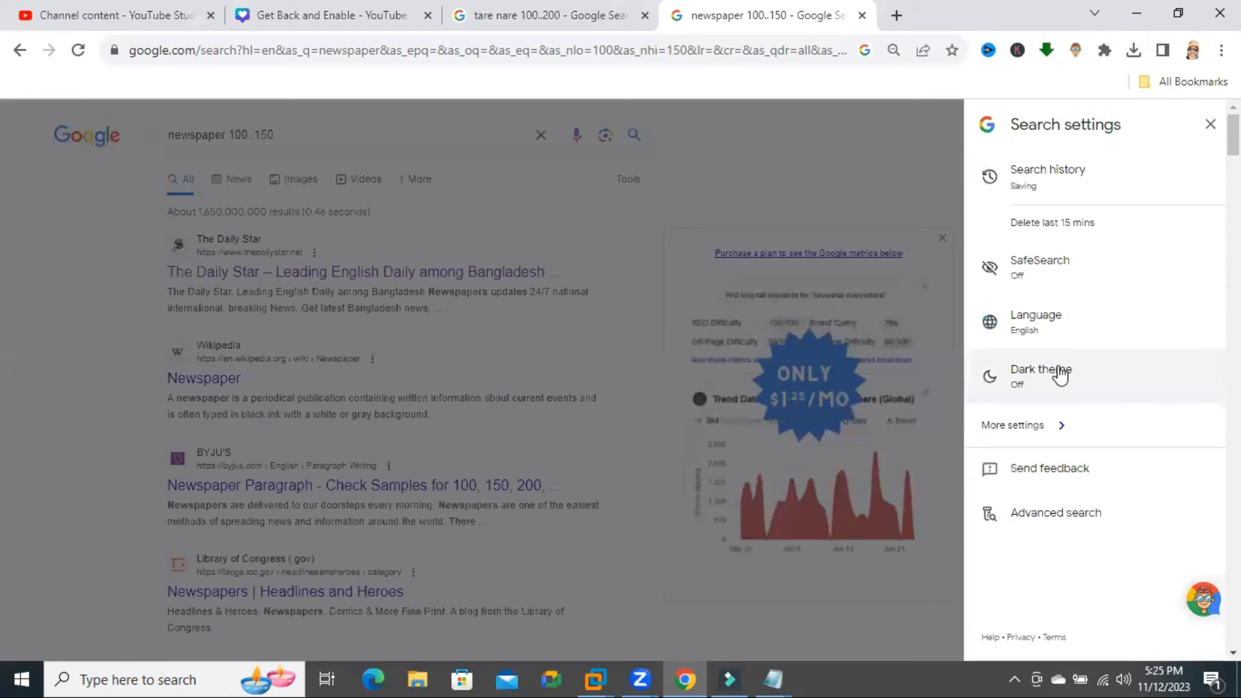
{"action": "left_click", "coordinate": [1054, 512]}
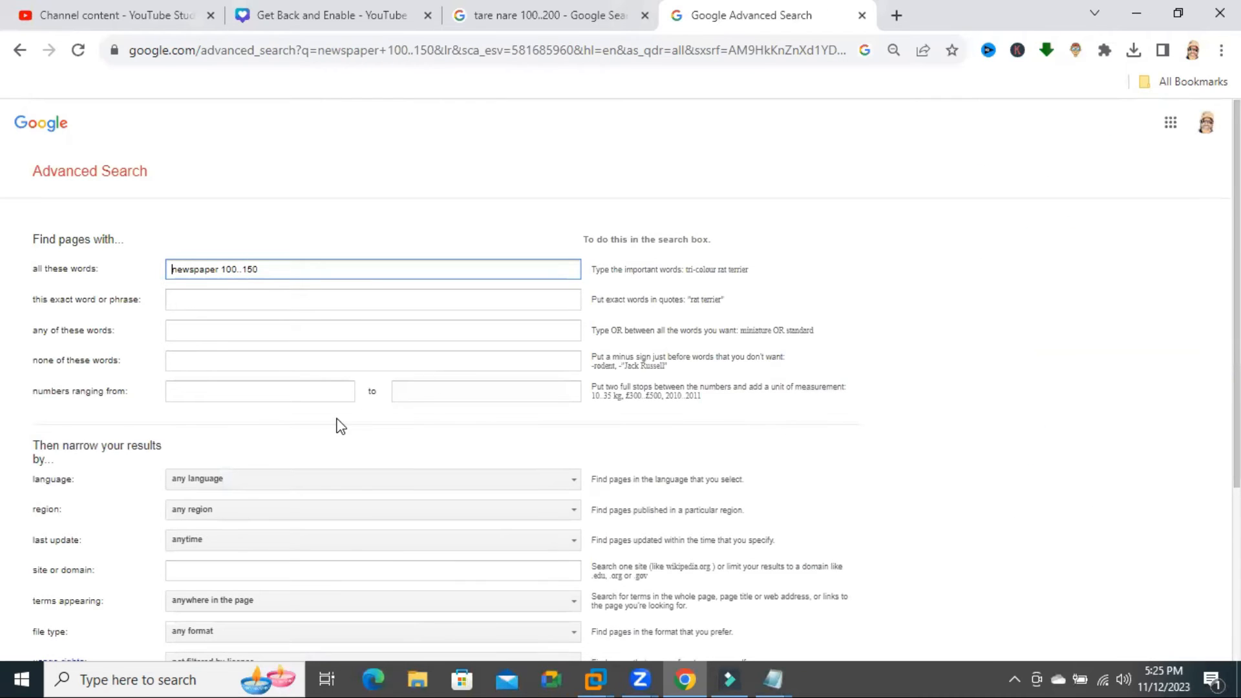
Trim the search words to 'newspaper' and start a new number range at 10.
{"action": "left_click", "coordinate": [259, 390]}
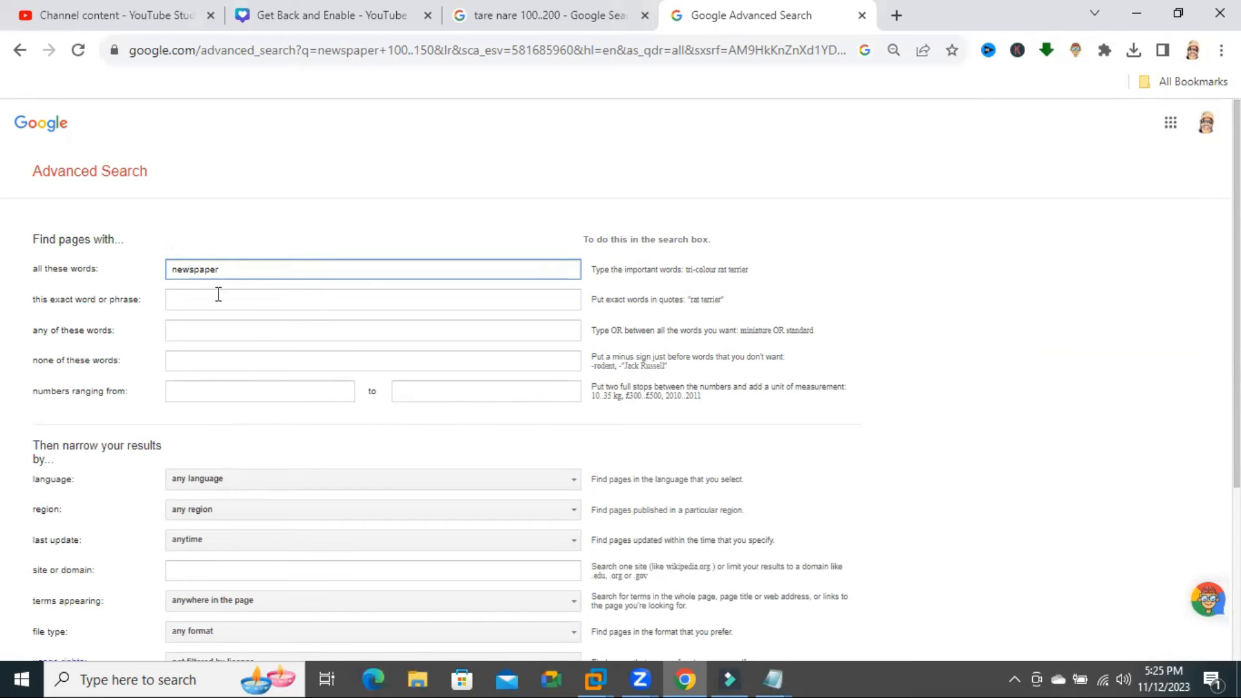
{"action": "left_click", "coordinate": [258, 390]}
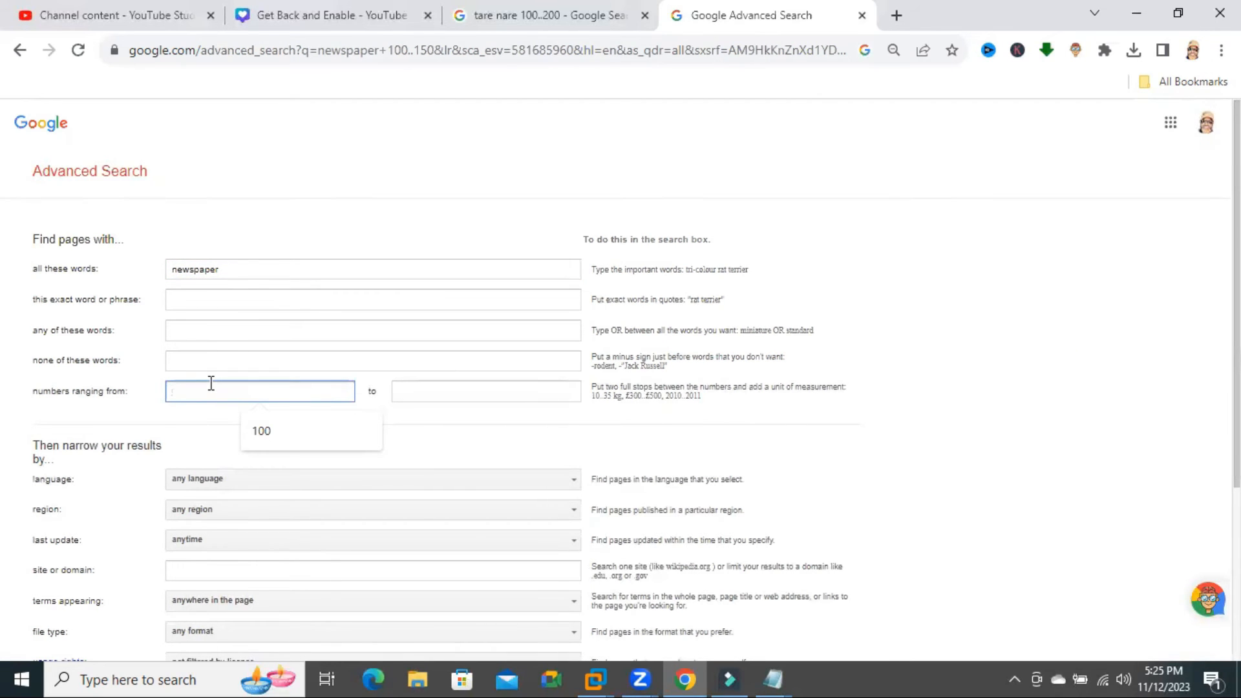
{"action": "type", "text": "10"}
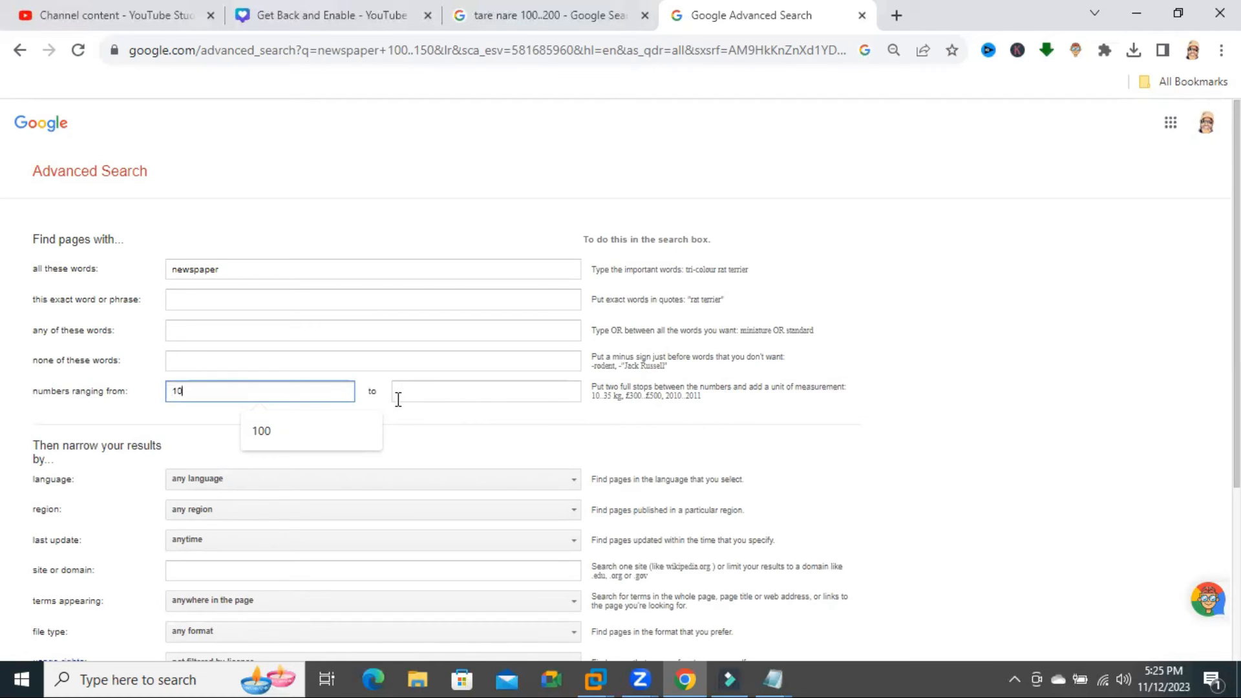
{"action": "left_click", "coordinate": [484, 391]}
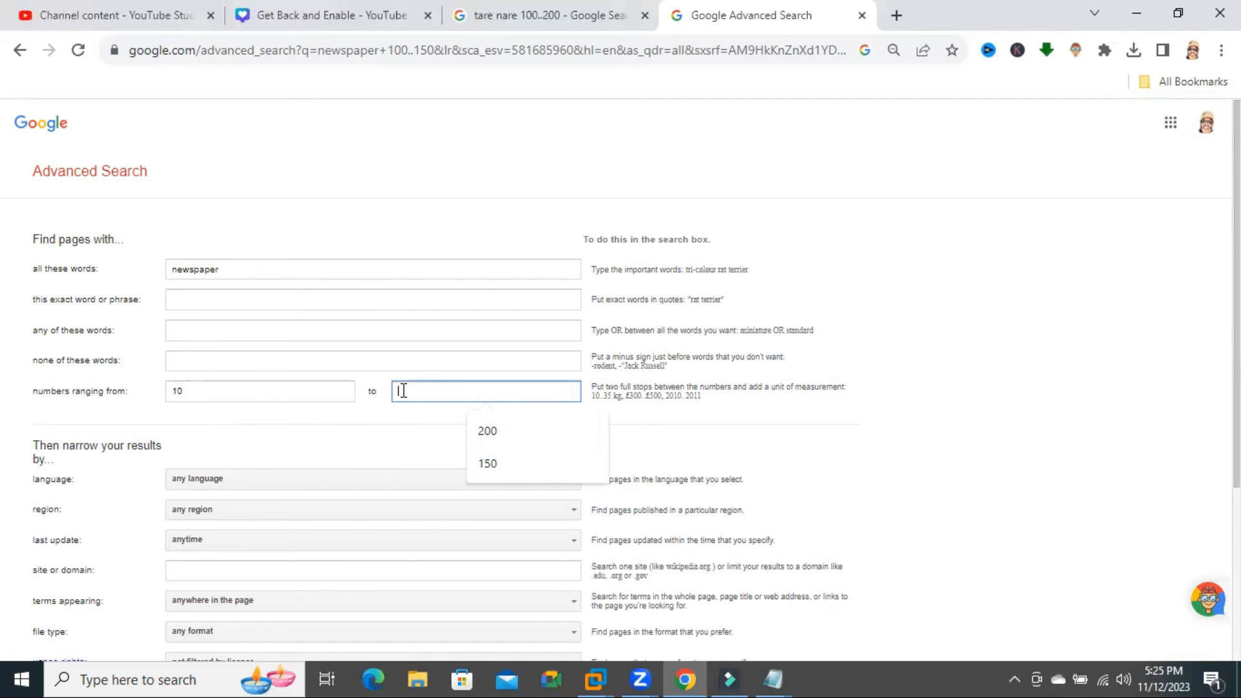